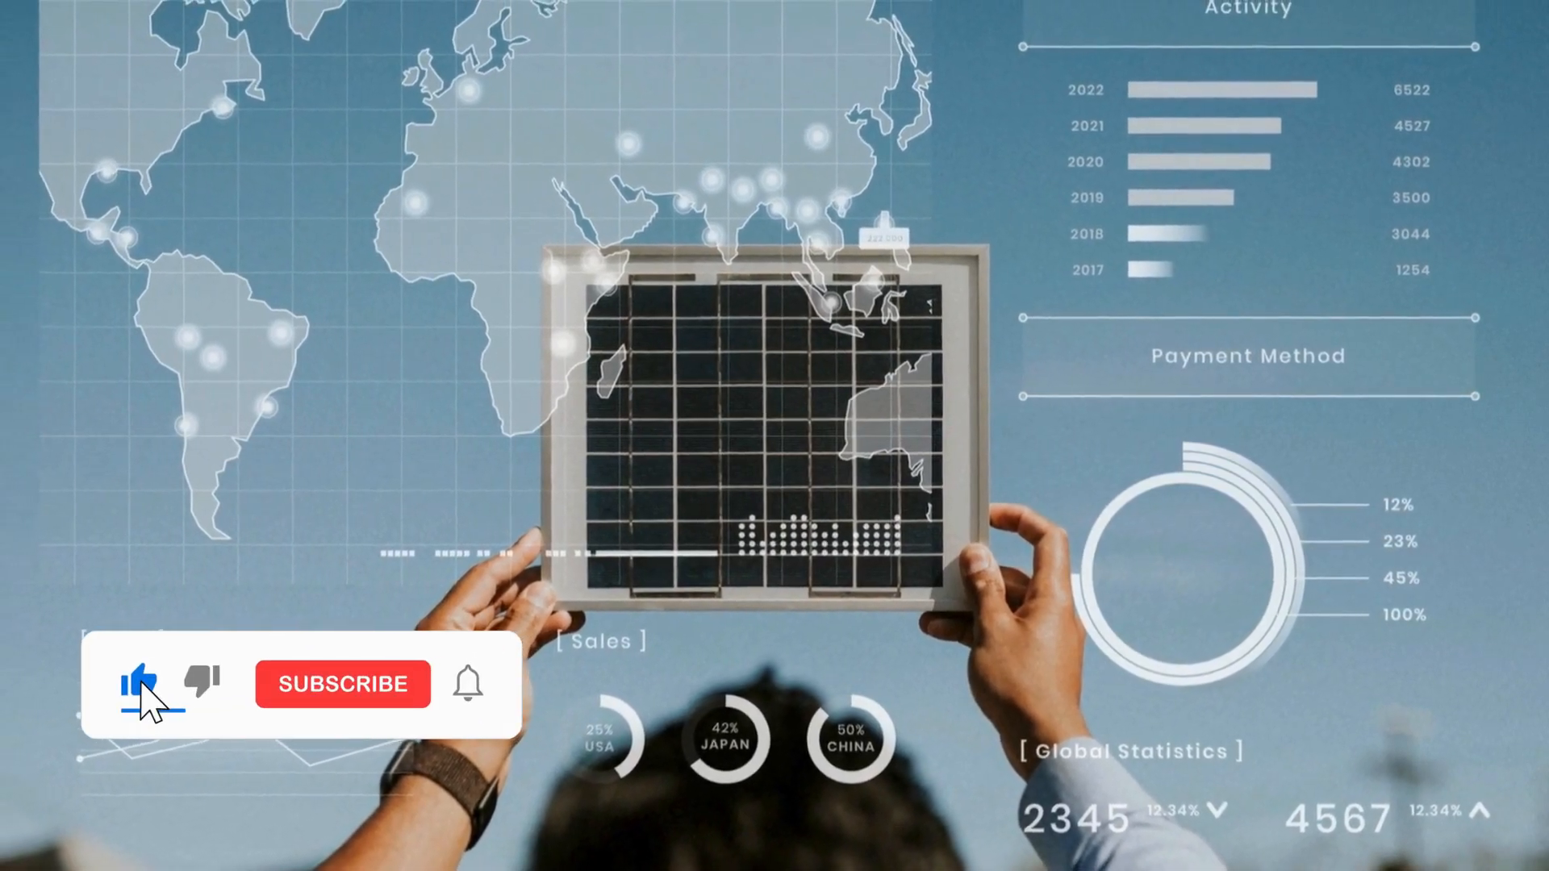
{"action": "left_click", "coordinate": [342, 683]}
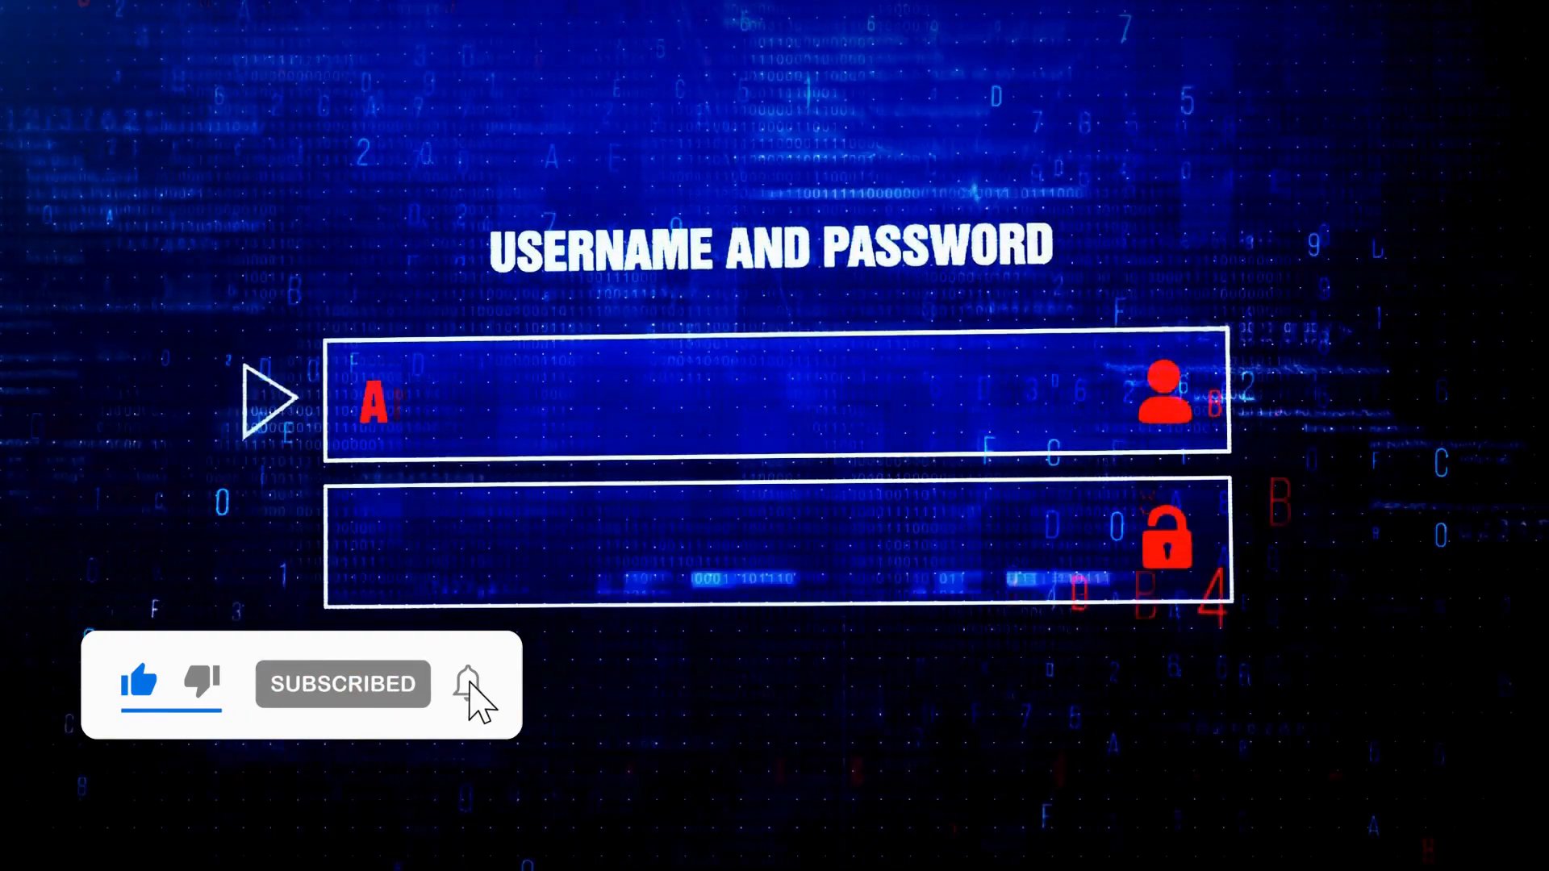